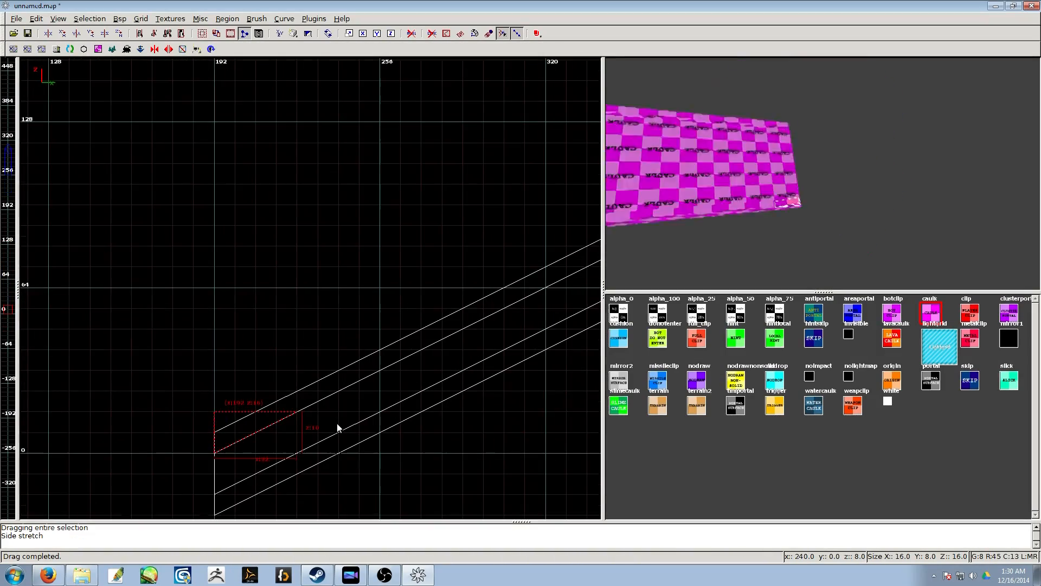
Drag the step brush in the top view so it stretches across to the far platform.
left_click_drag(338, 429, 290, 296)
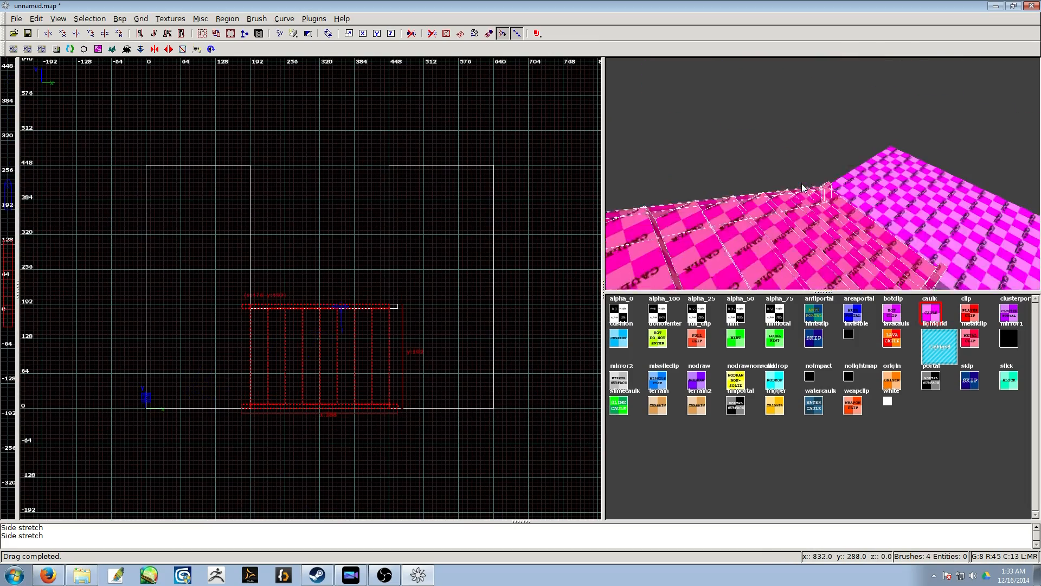
Bring up the Selection menu's operations for the staircase brushes.
left_click(89, 18)
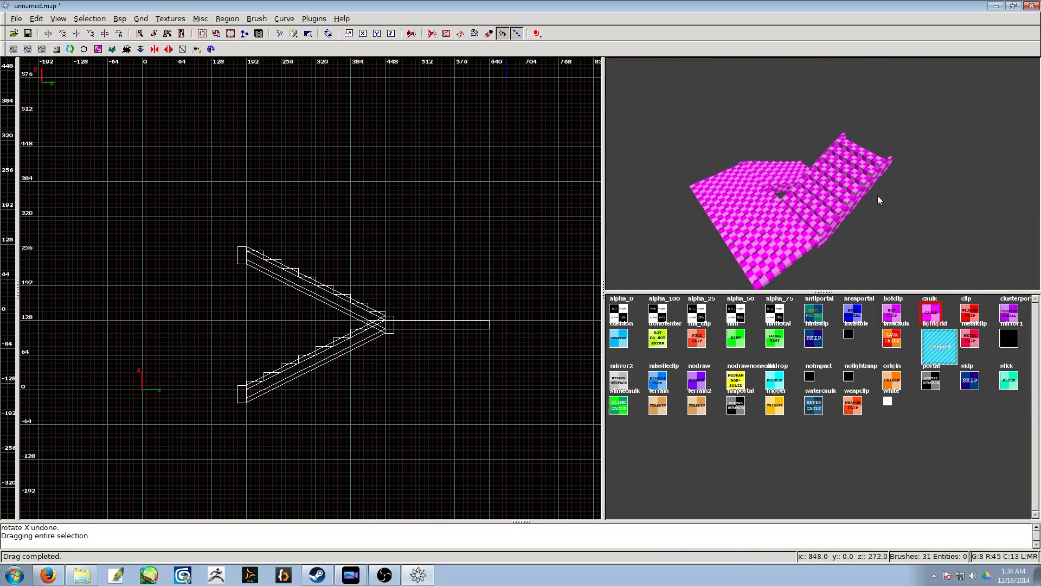
left_click(89, 18)
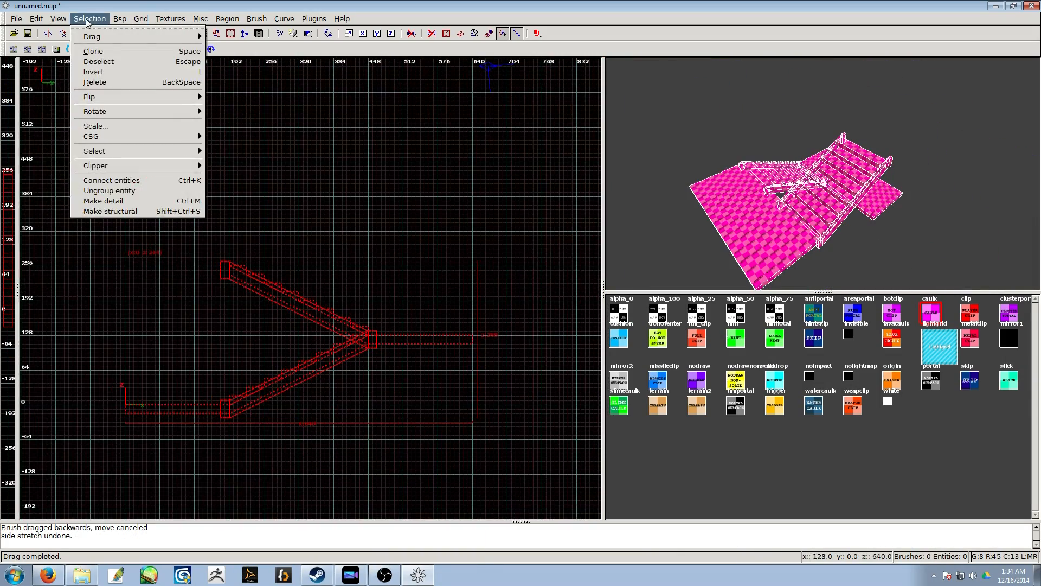